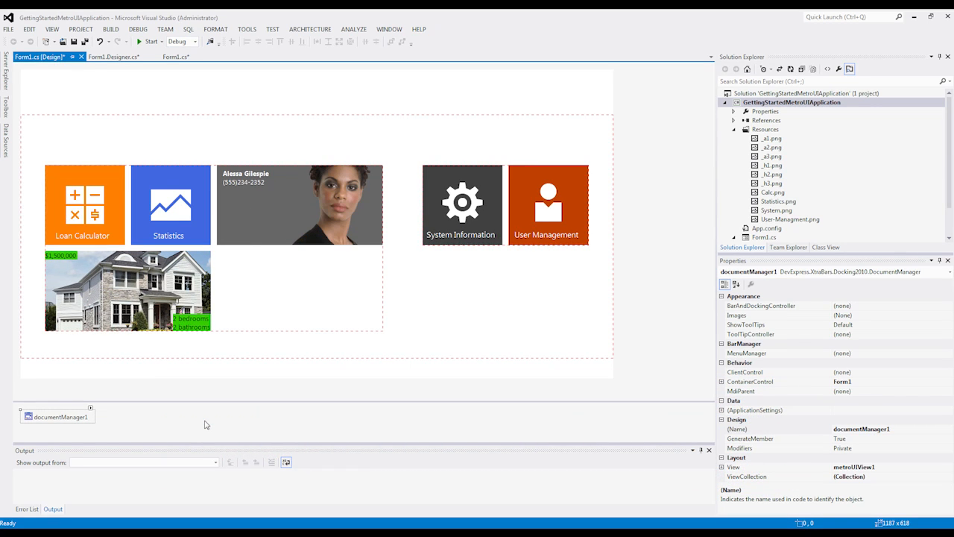
Launch the DocumentManager Designer from documentManager1's Run Designer task
click(89, 409)
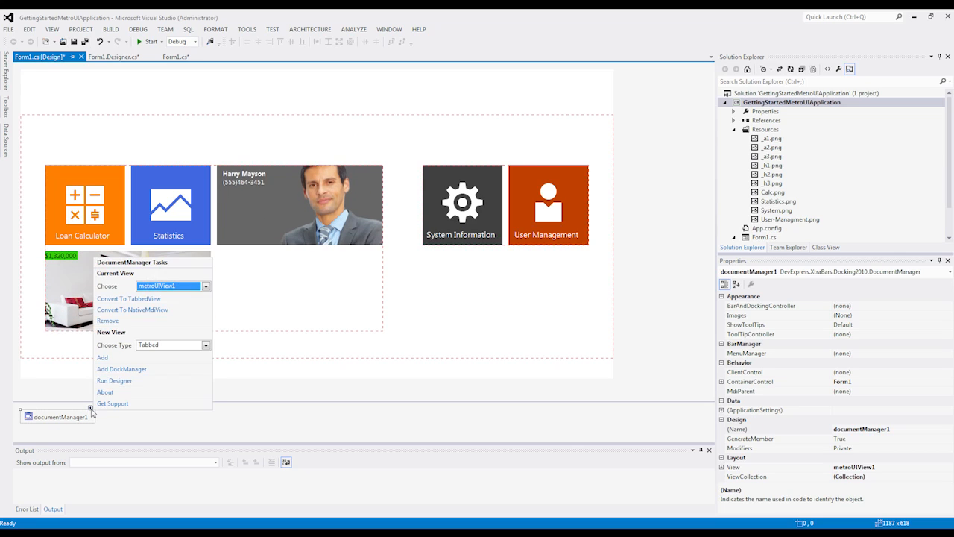
click(113, 380)
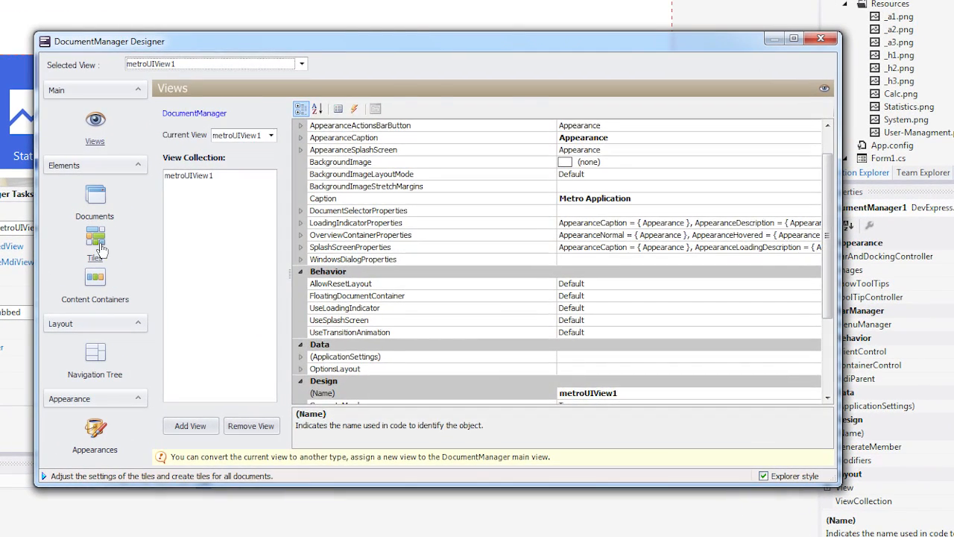
Add a PageGroup and two Page containers (pageGroup1, page1, page2) via Add New Container
click(95, 278)
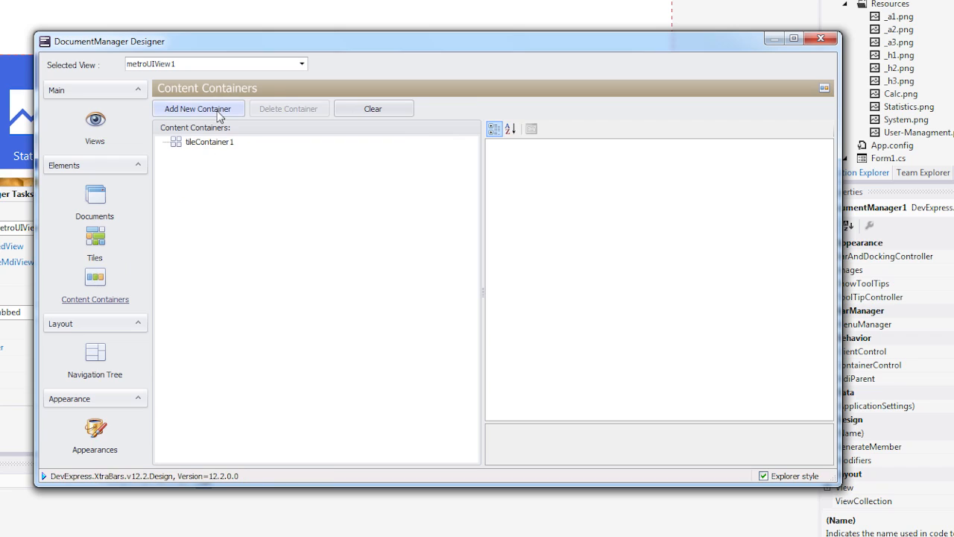
click(197, 107)
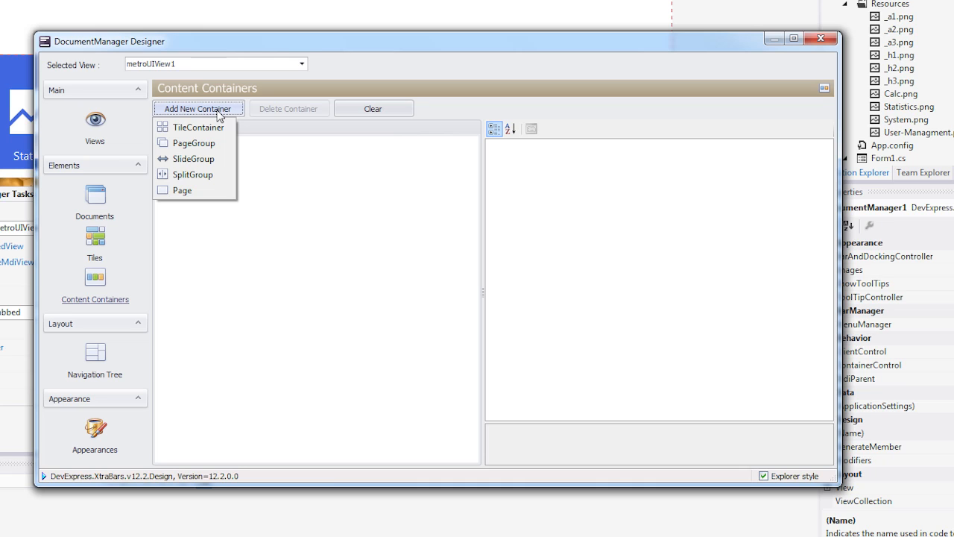
click(192, 143)
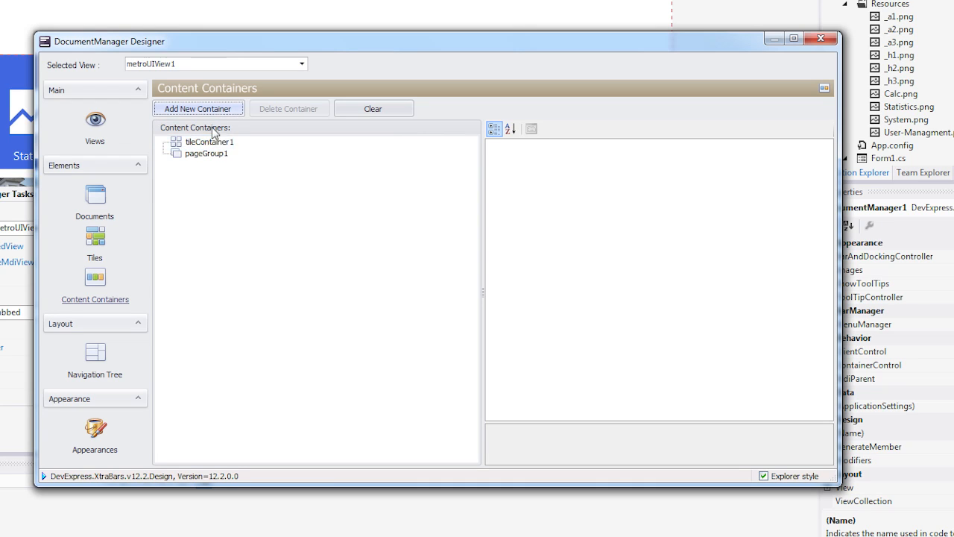
click(197, 108)
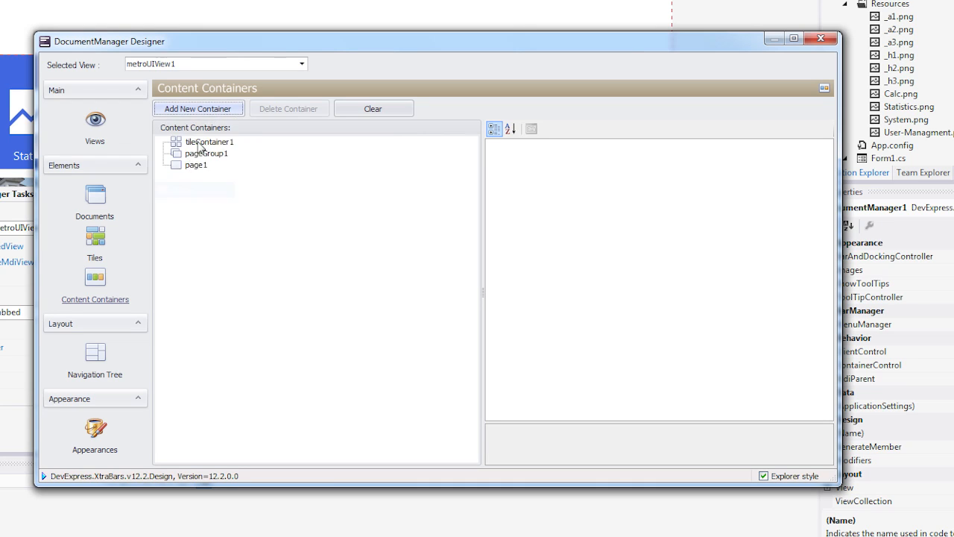
click(197, 107)
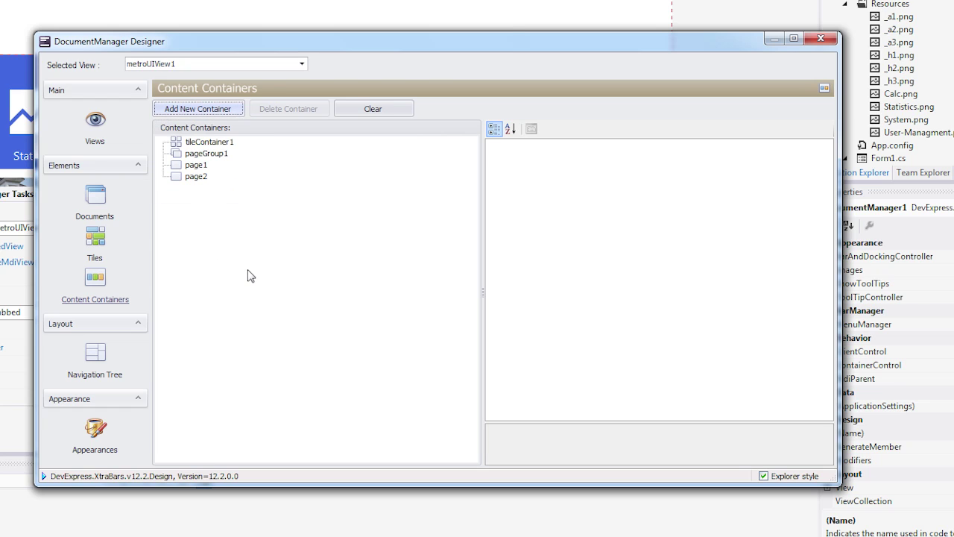
click(95, 358)
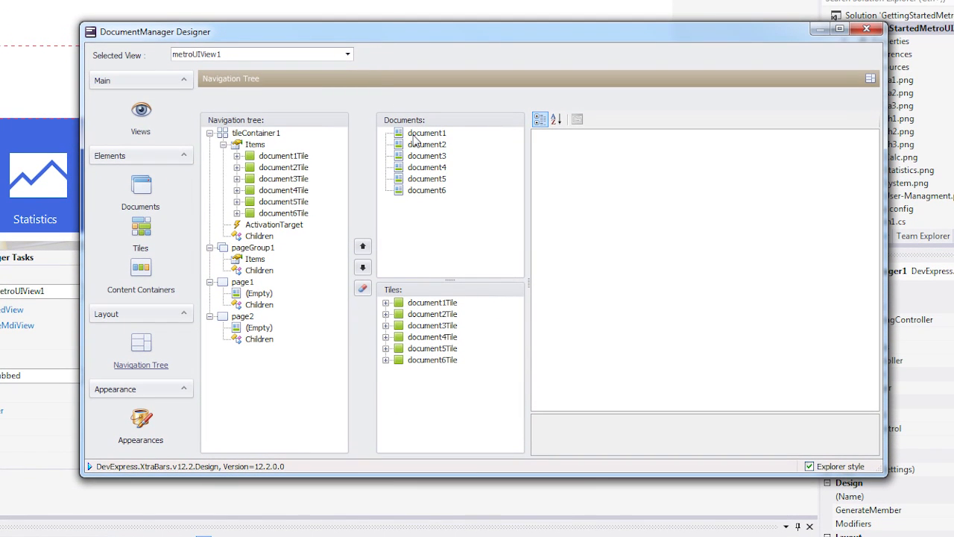
Move document1–document4 into pageGroup1's Items and document6 onto page2
click(426, 132)
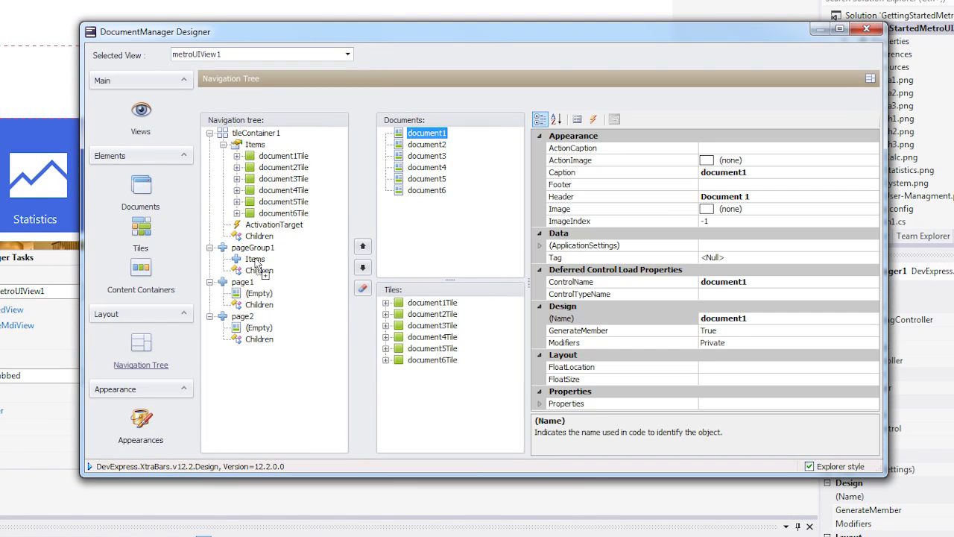
click(427, 143)
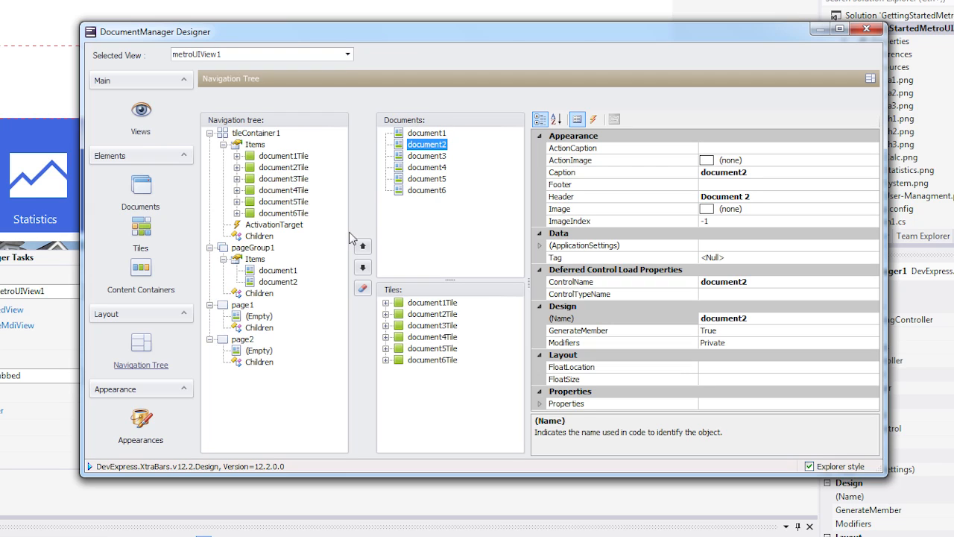
click(428, 155)
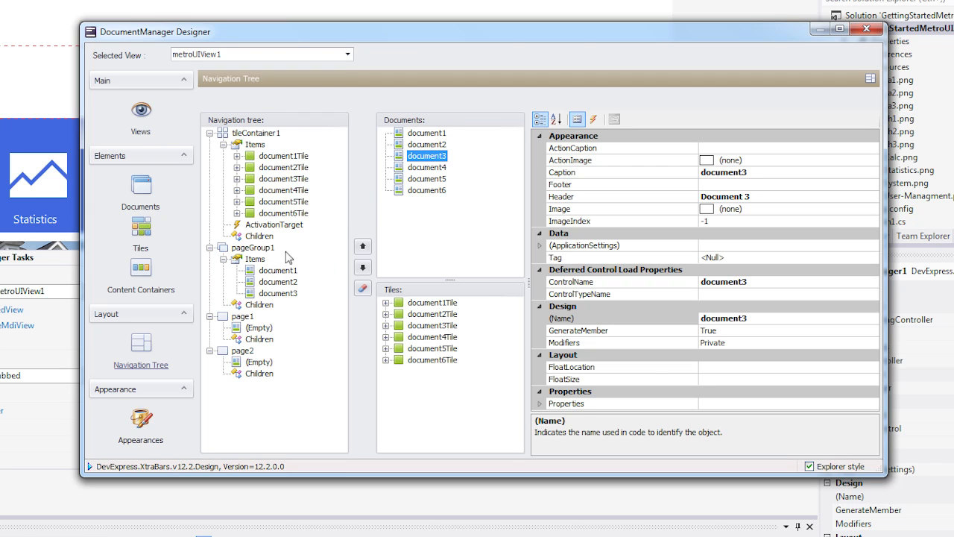
click(426, 167)
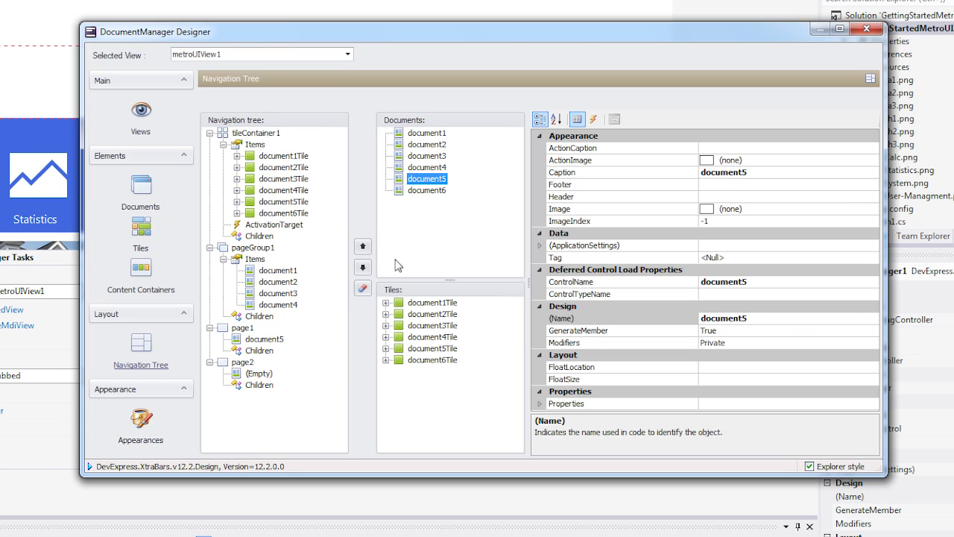
click(426, 191)
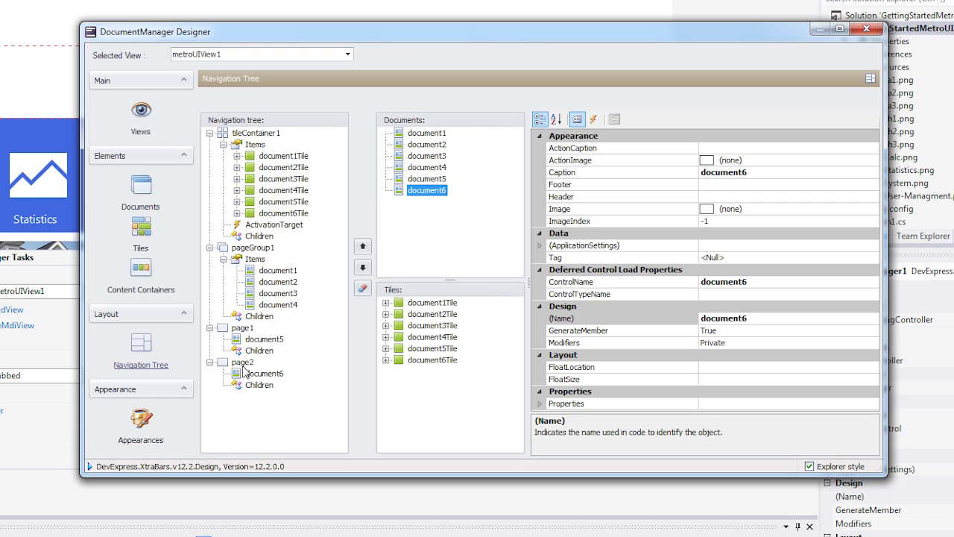
mouse_move(483, 260)
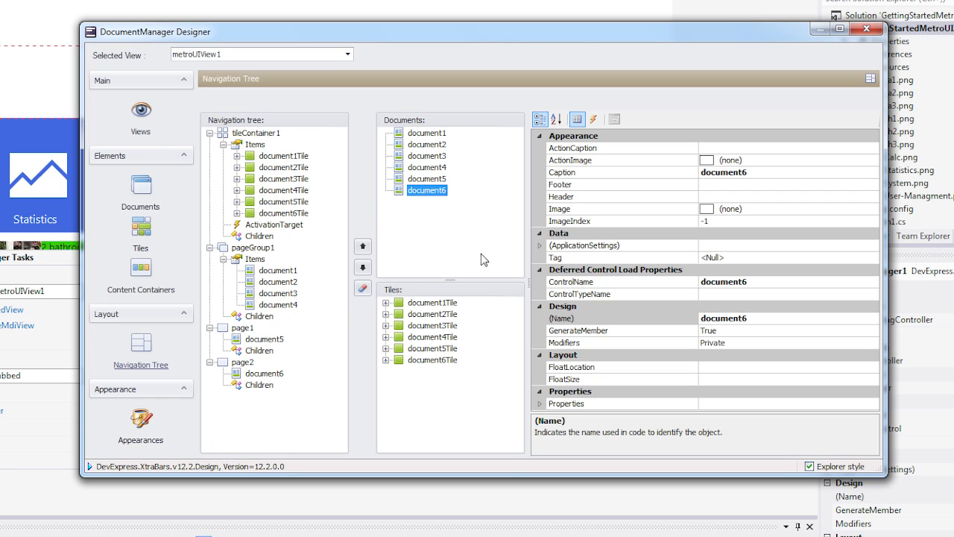
mouse_move(312, 268)
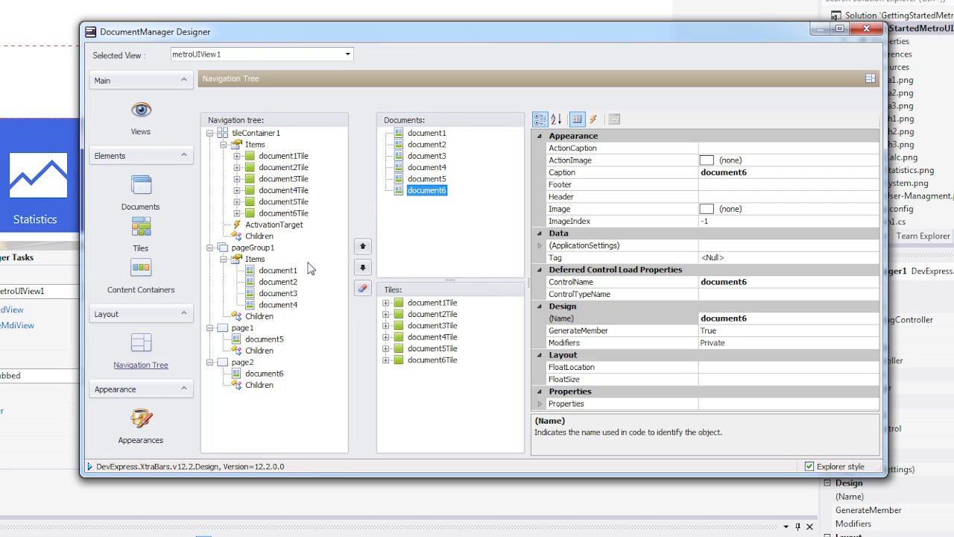
mouse_move(271, 126)
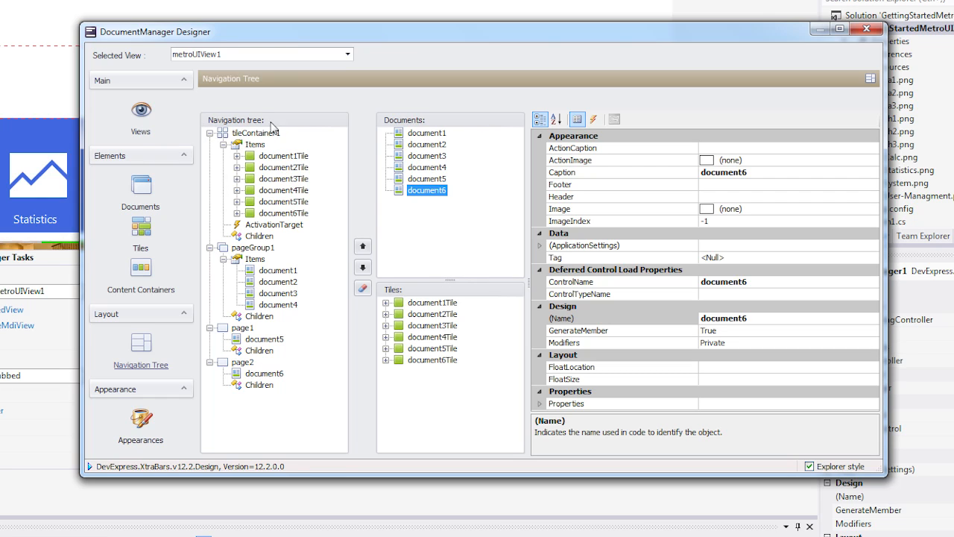
mouse_move(286, 250)
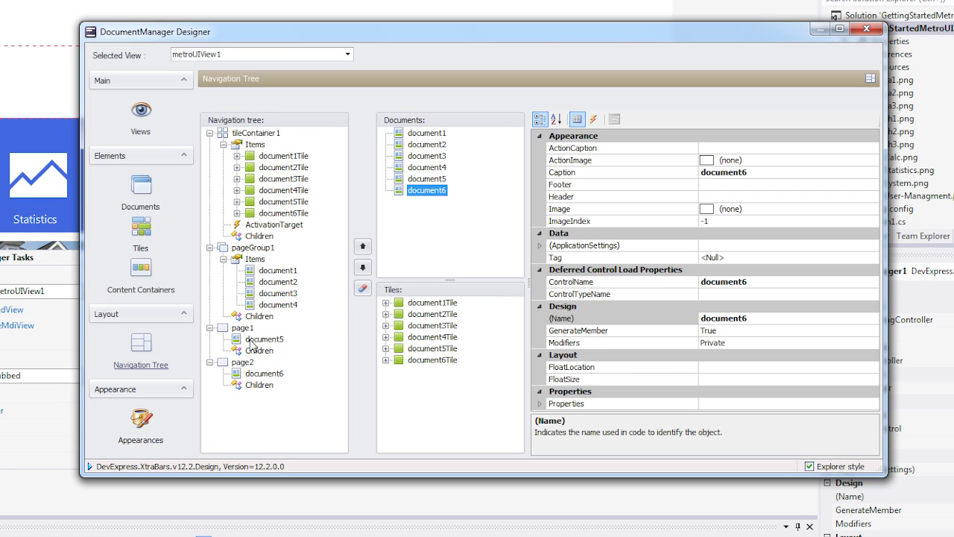
mouse_move(197, 373)
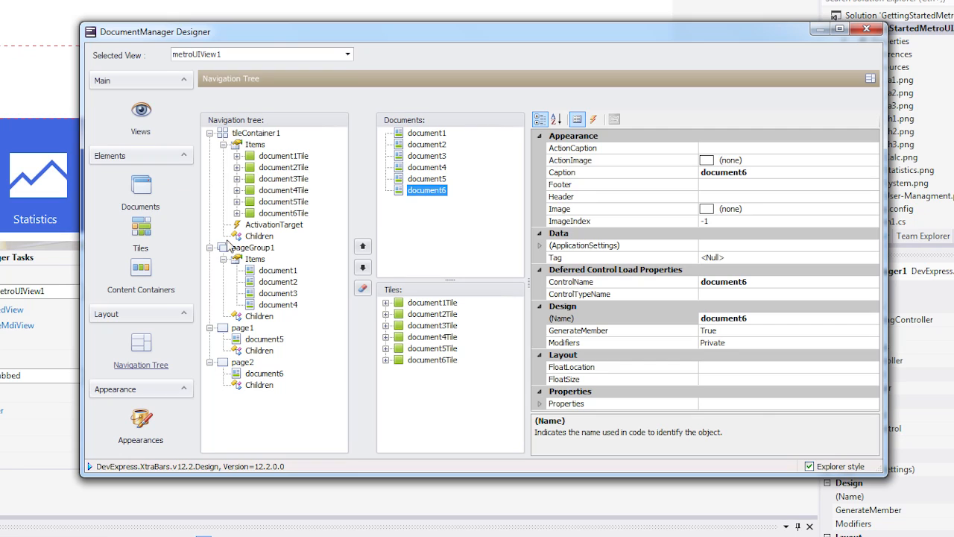
Assign pageGroup1 as tileContainer1's ActivationTarget and page1/page2 as document5Tile's and document6Tile's
click(254, 247)
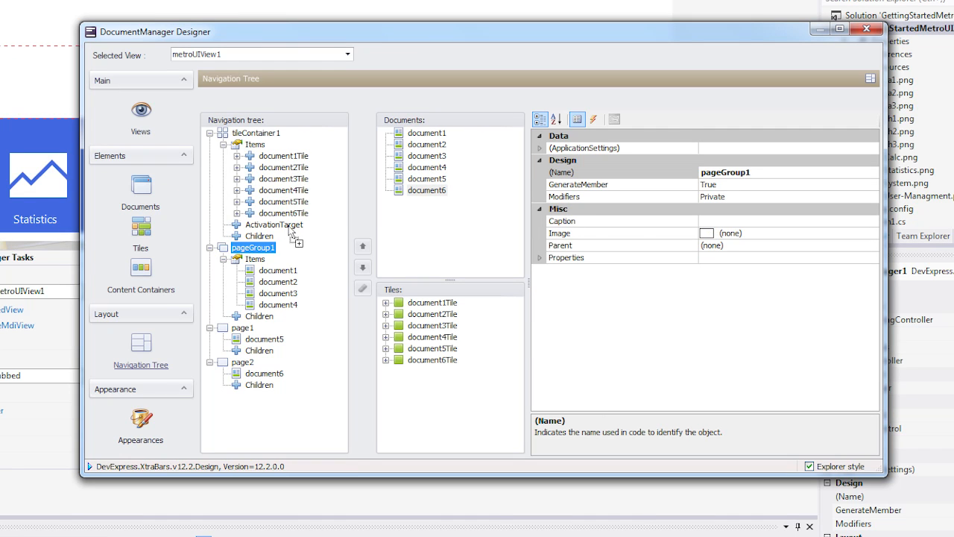
click(256, 133)
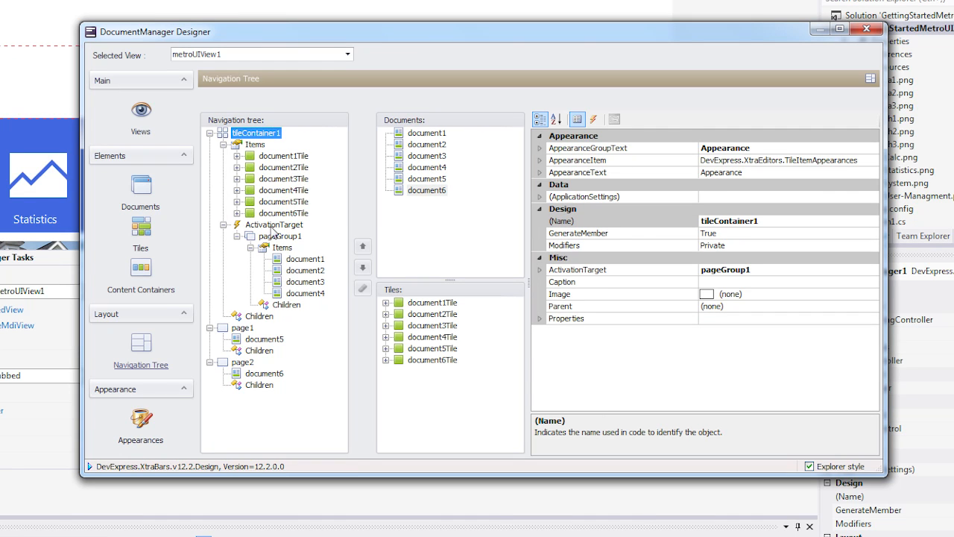
click(284, 235)
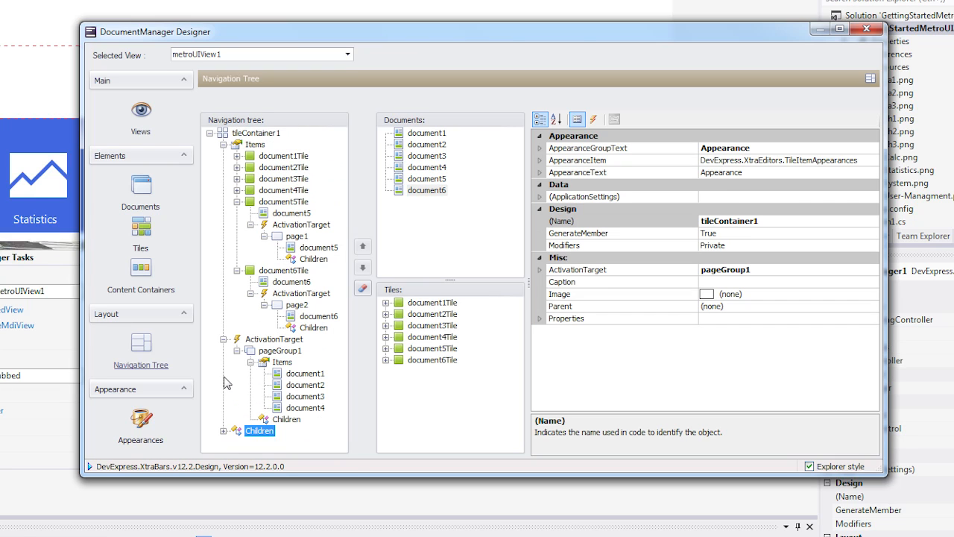
click(257, 132)
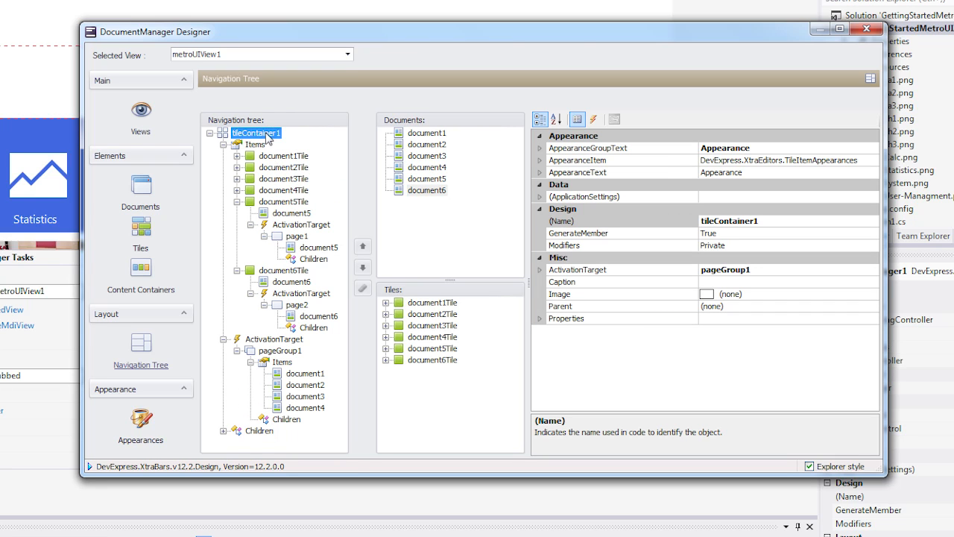
mouse_move(267, 349)
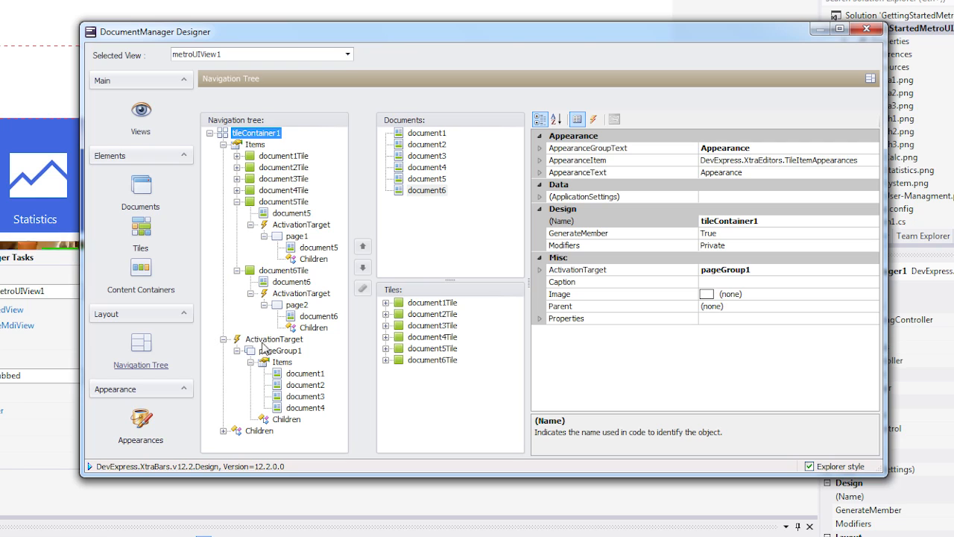
click(281, 351)
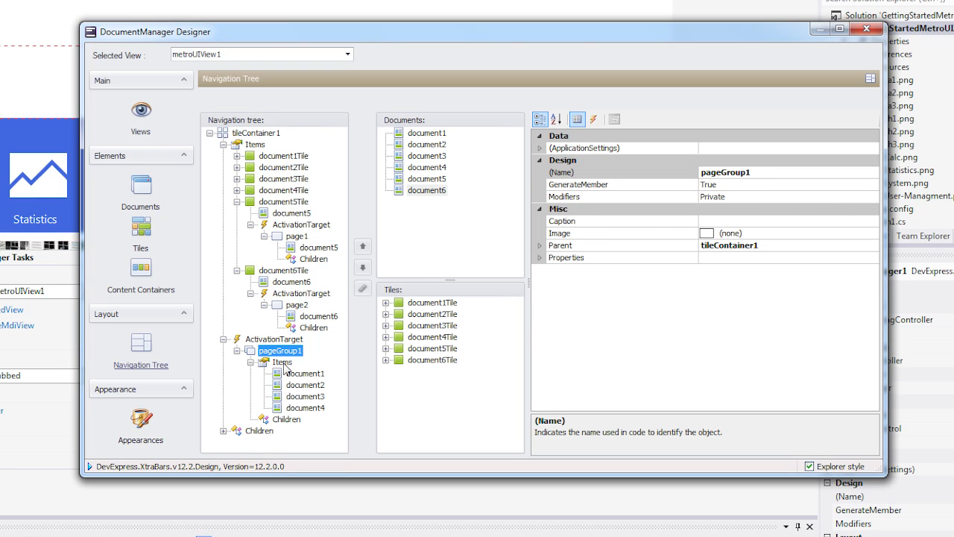
click(301, 224)
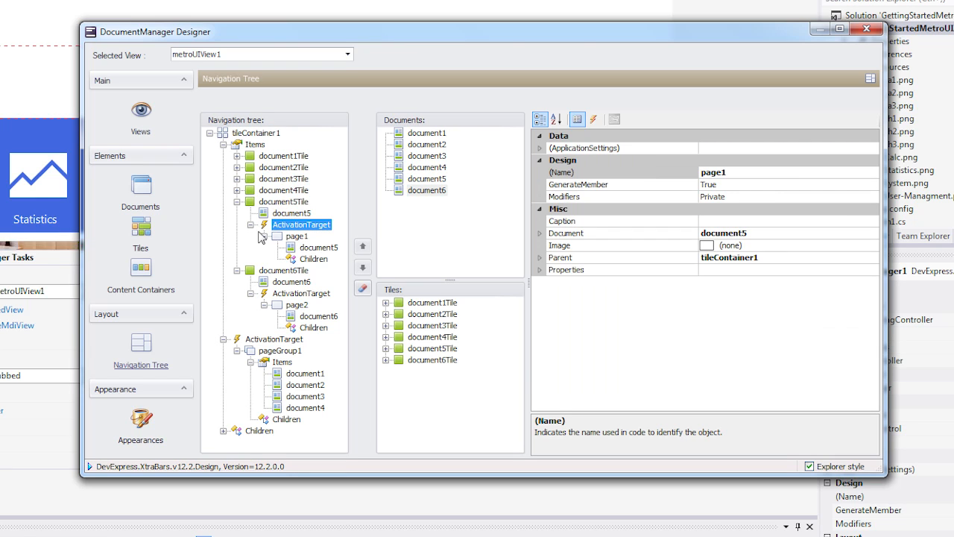
click(283, 270)
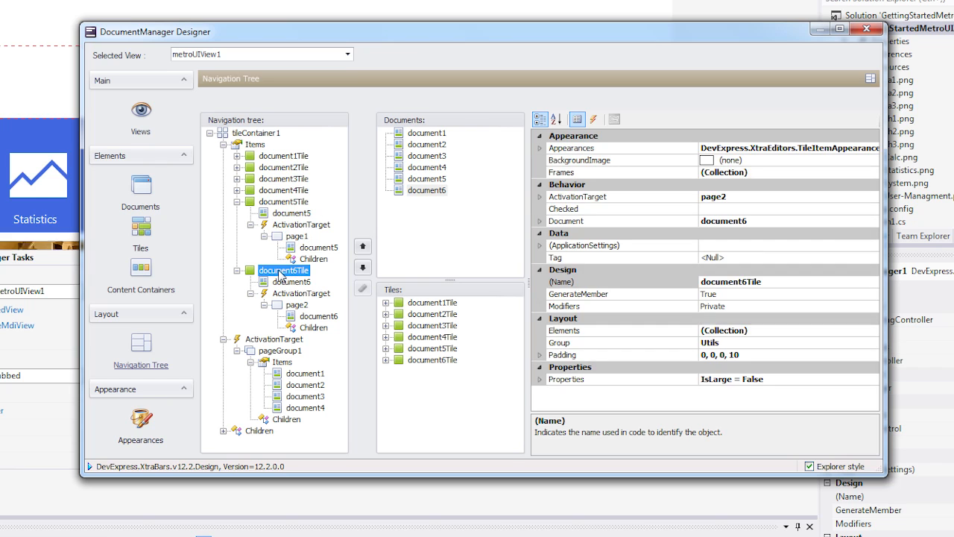
click(301, 292)
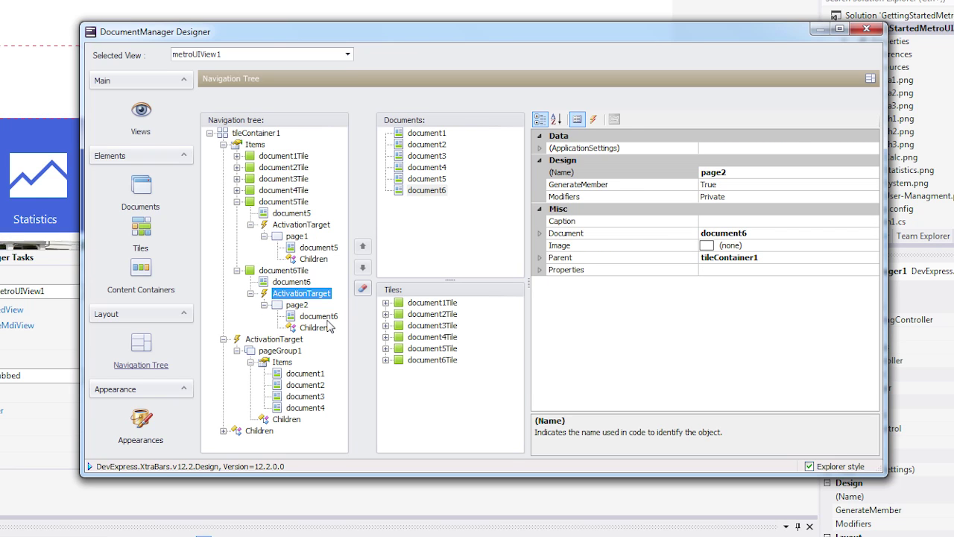